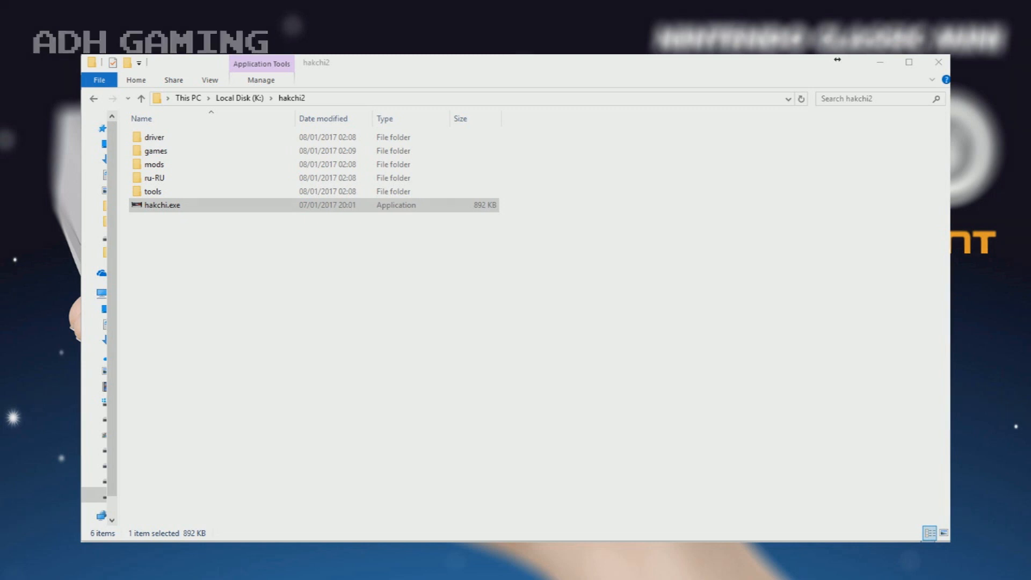
Launch hakchi.exe from the hakchi2 folder to show the original 30-game list.
click(161, 205)
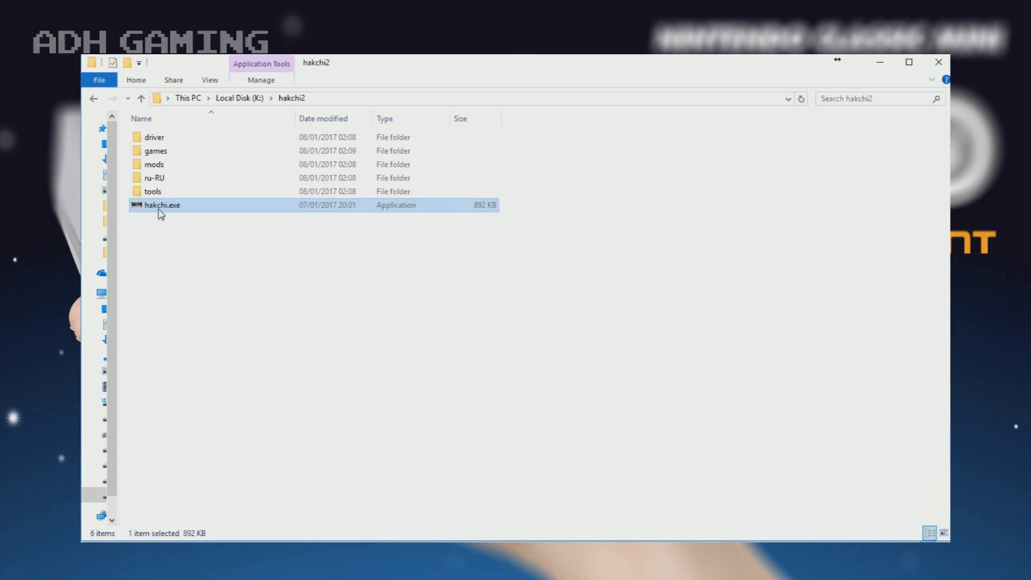
double_click(161, 205)
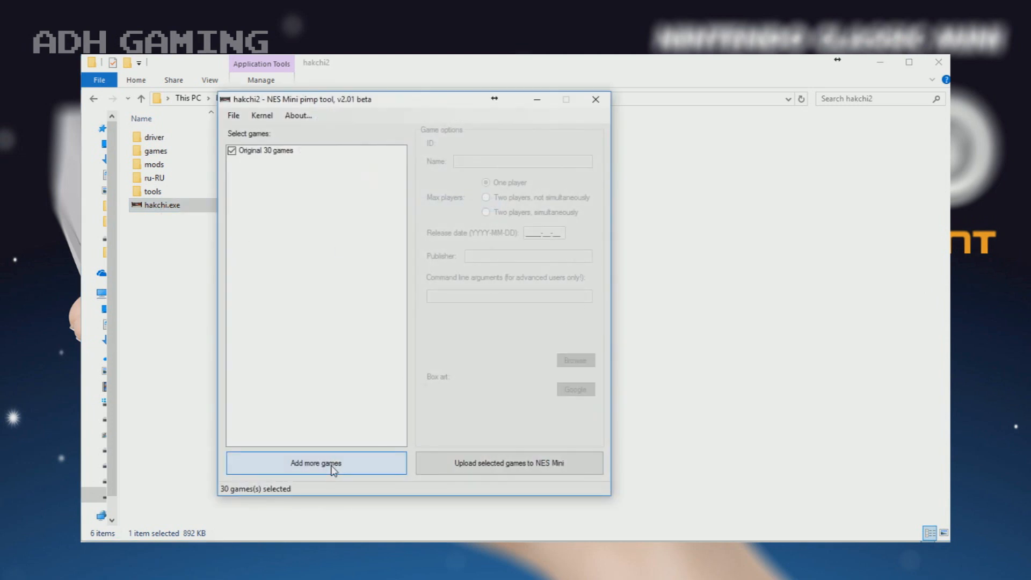
Add Duck Tales, set its release date to 1985-09-14 and publisher, and search Google for box art.
click(316, 464)
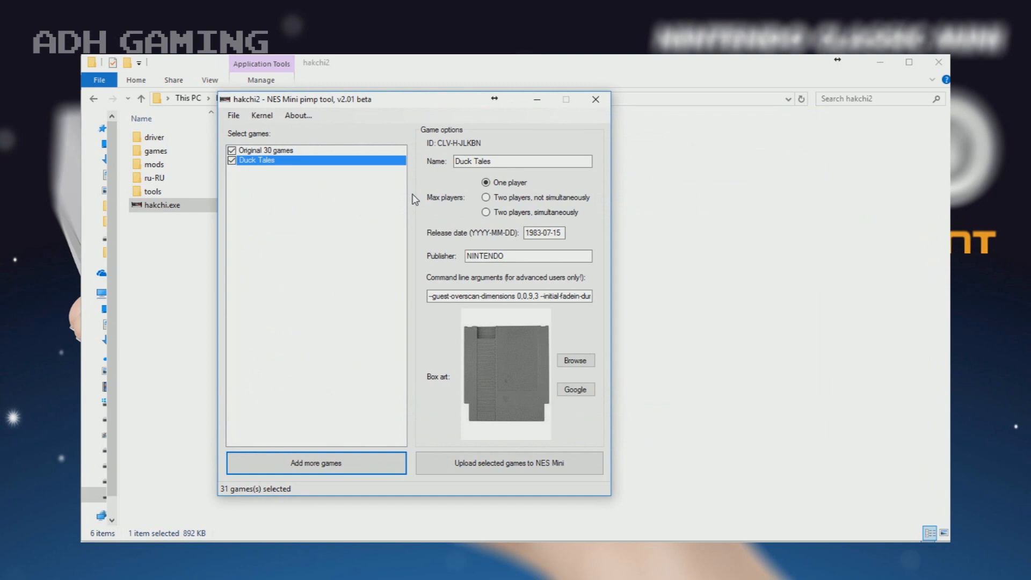
click(544, 232)
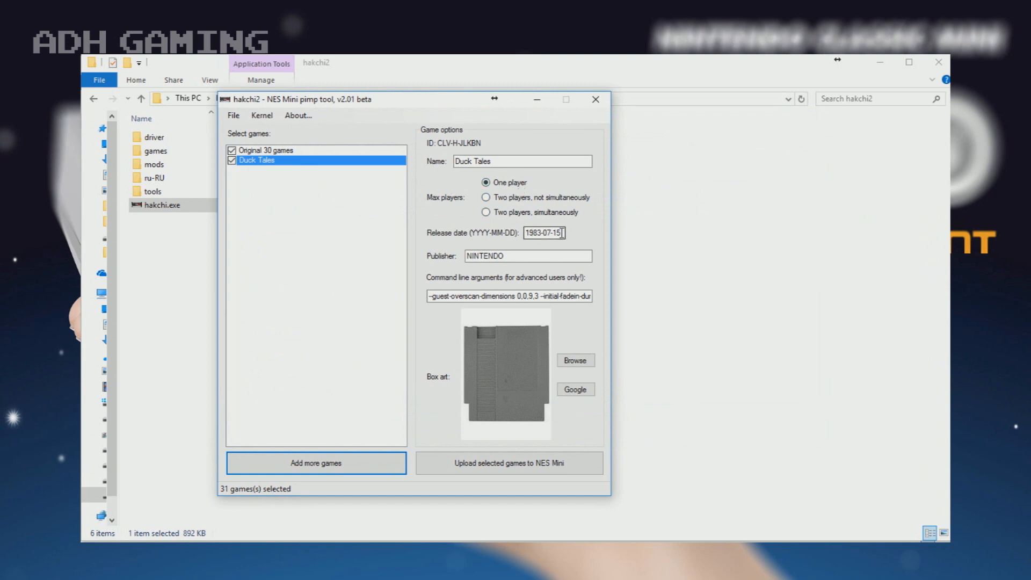
key(Backspace)
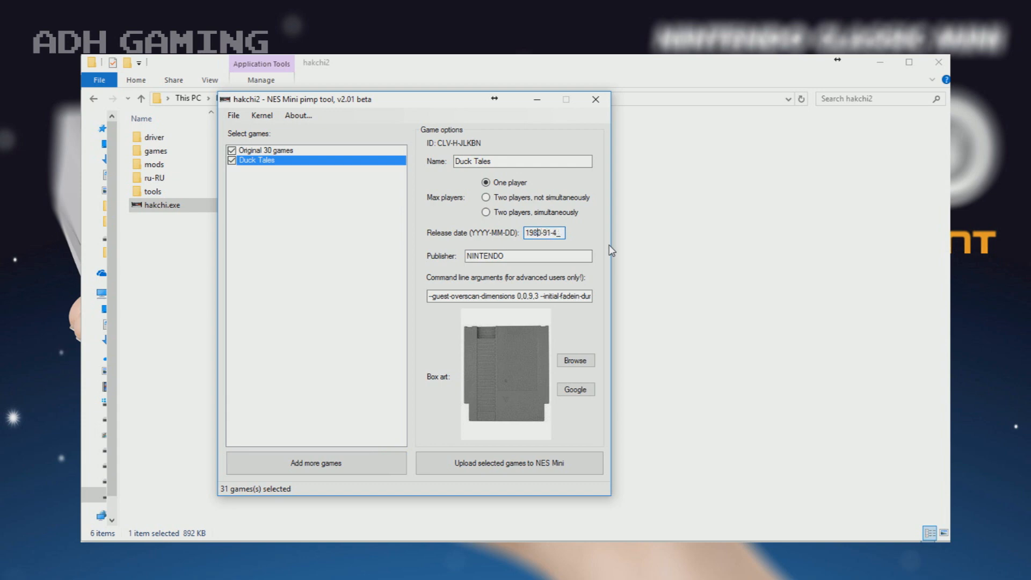
text(1985-09-14)
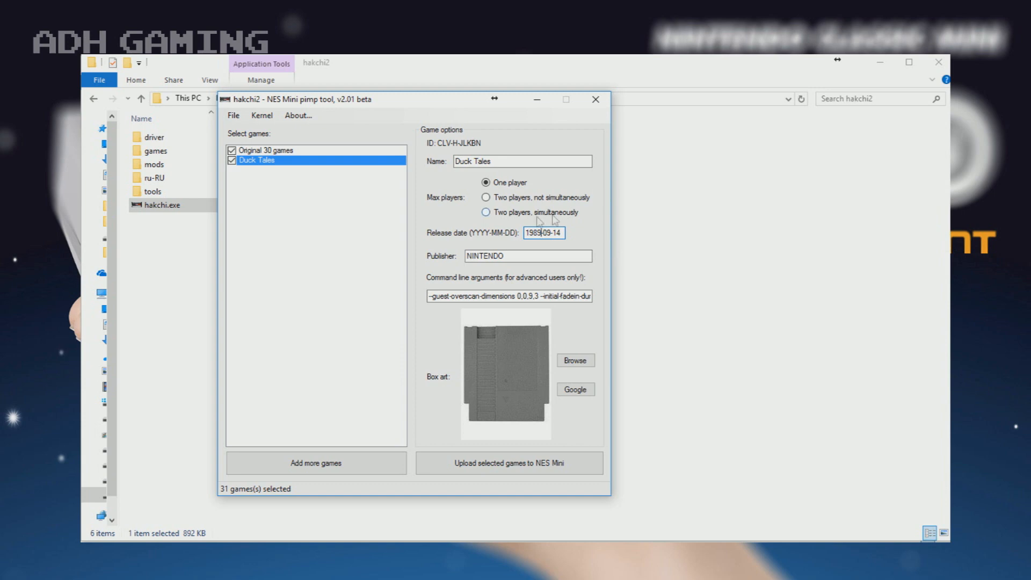
text(Cal)
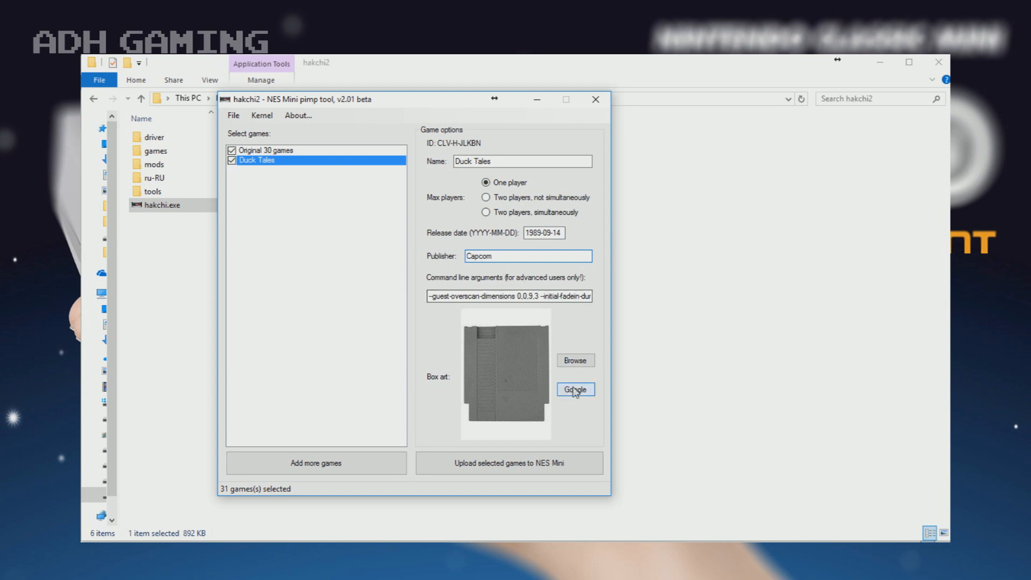
click(574, 390)
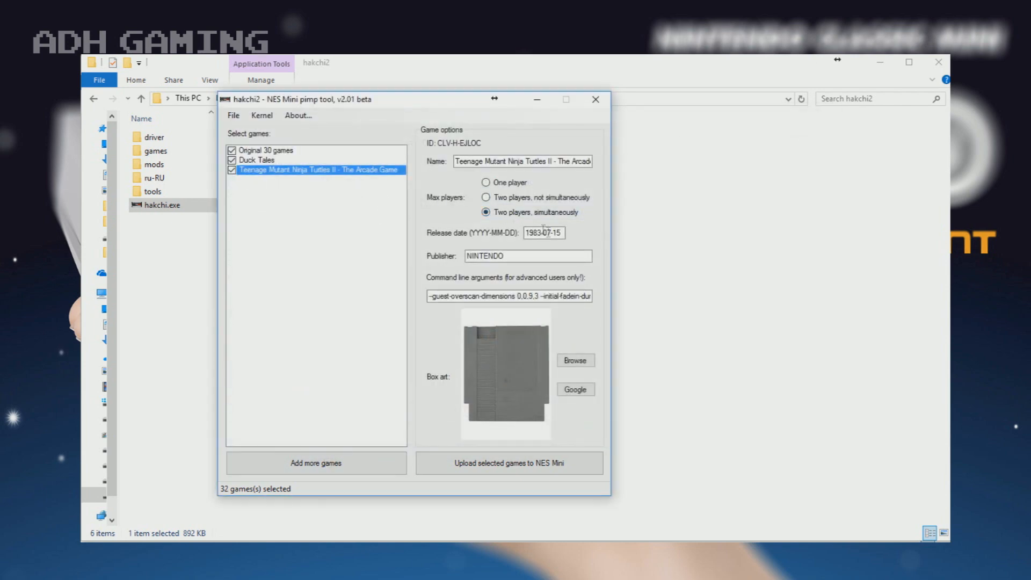
Give TMNT II its 1990-07-12 release date and arcade box art, then start the upload to the NES Mini.
click(552, 233)
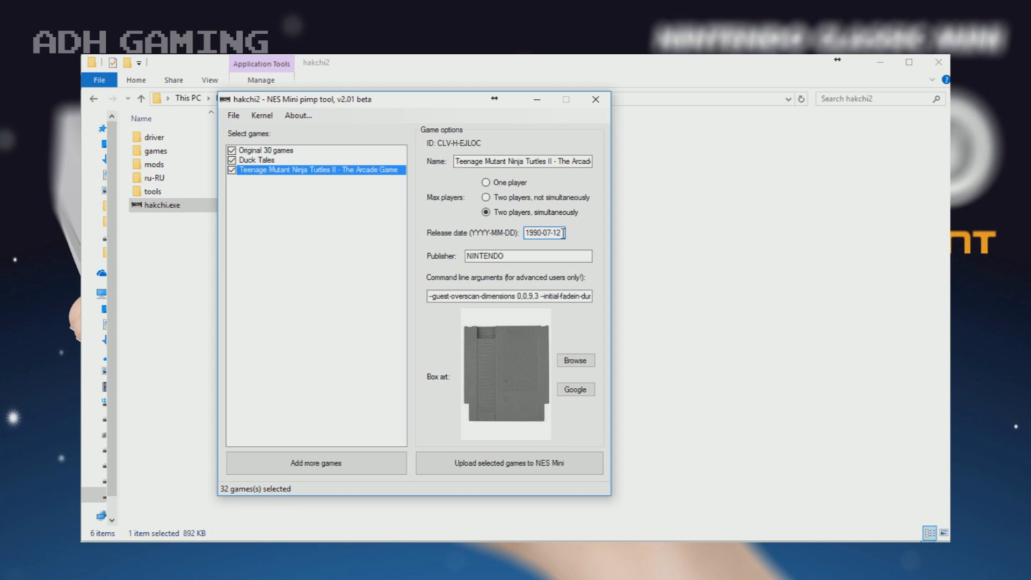
click(575, 390)
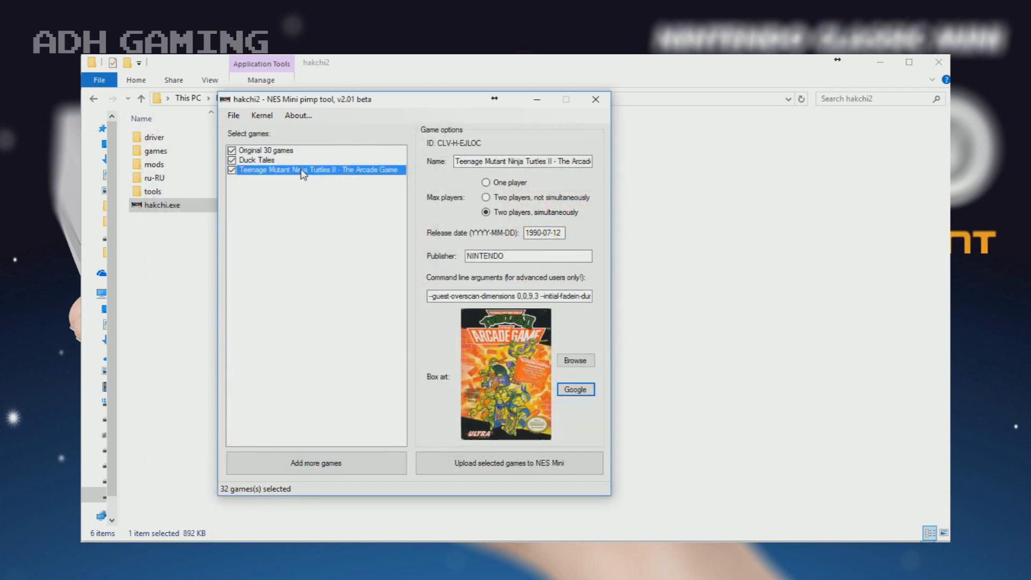
right_click(303, 173)
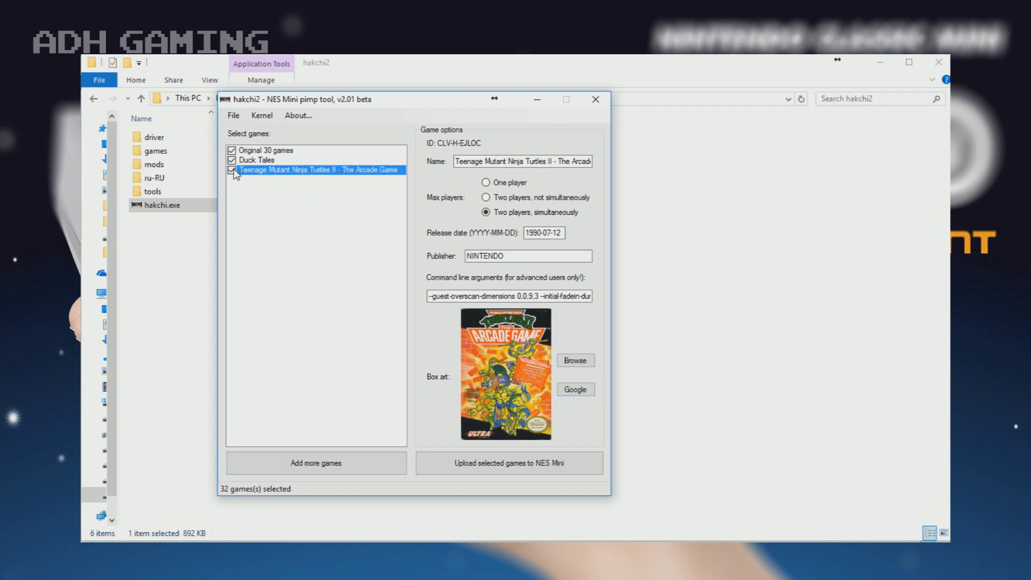
click(510, 464)
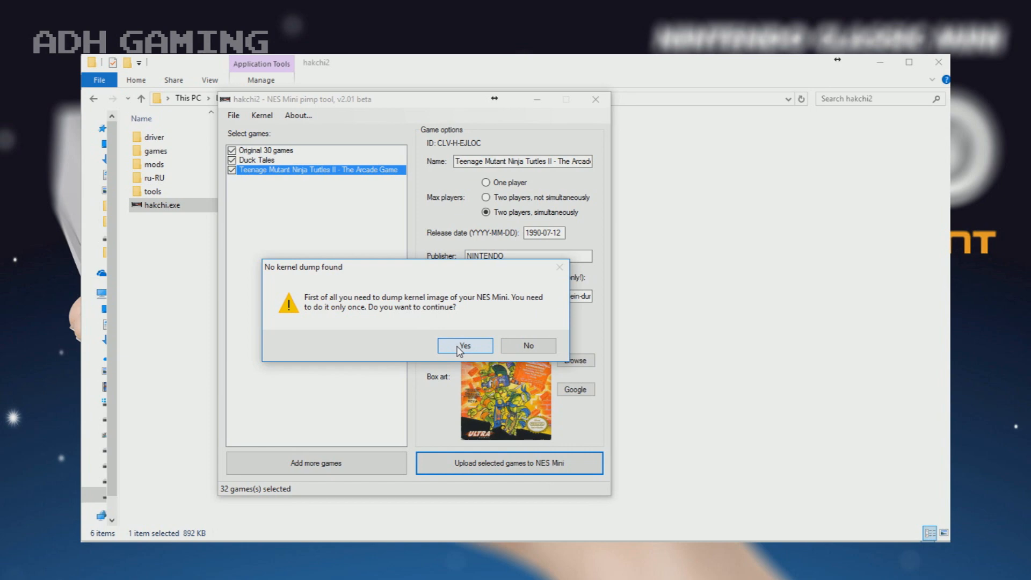
Agree to dump the console's kernel first and accept the unknown checksum warning.
click(464, 346)
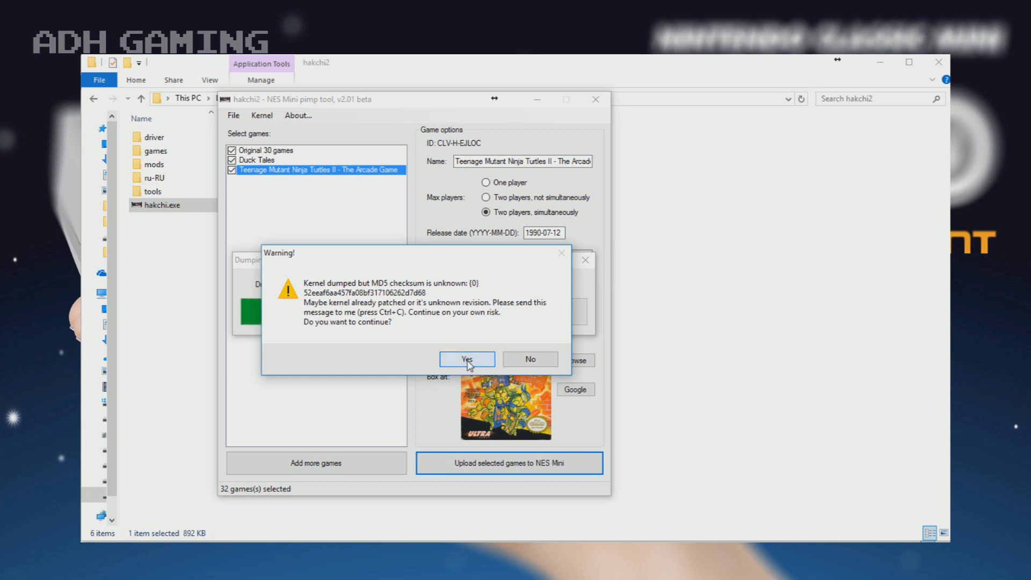
click(468, 359)
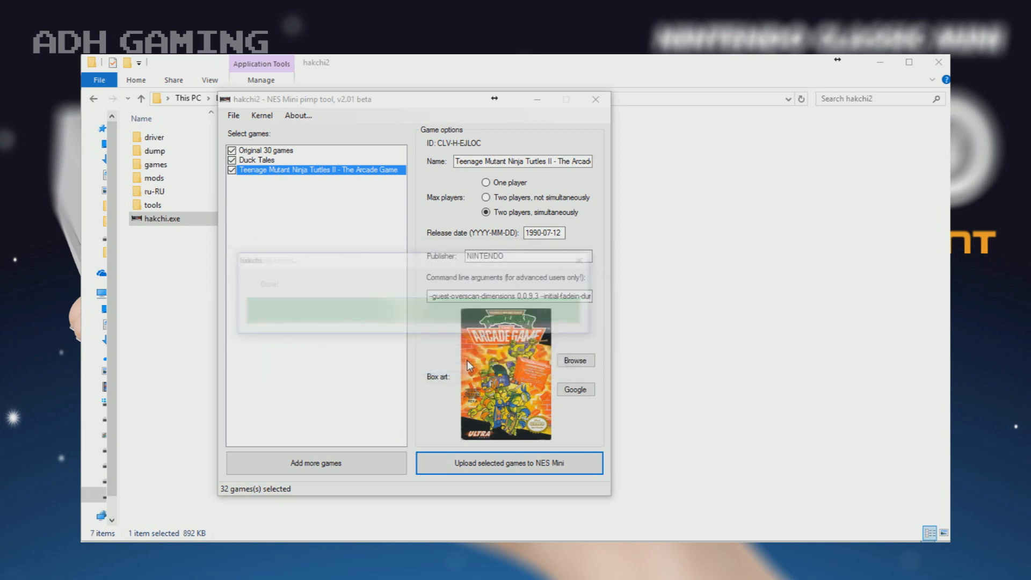
Upload the selected games, dismiss the Done message, and find Duck Tales in the console menu.
click(510, 464)
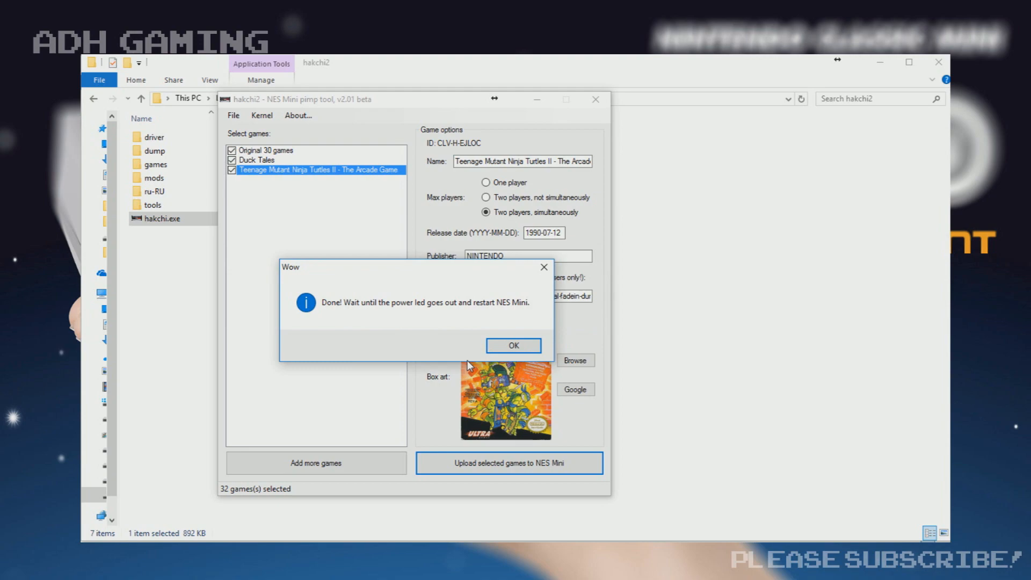
click(513, 346)
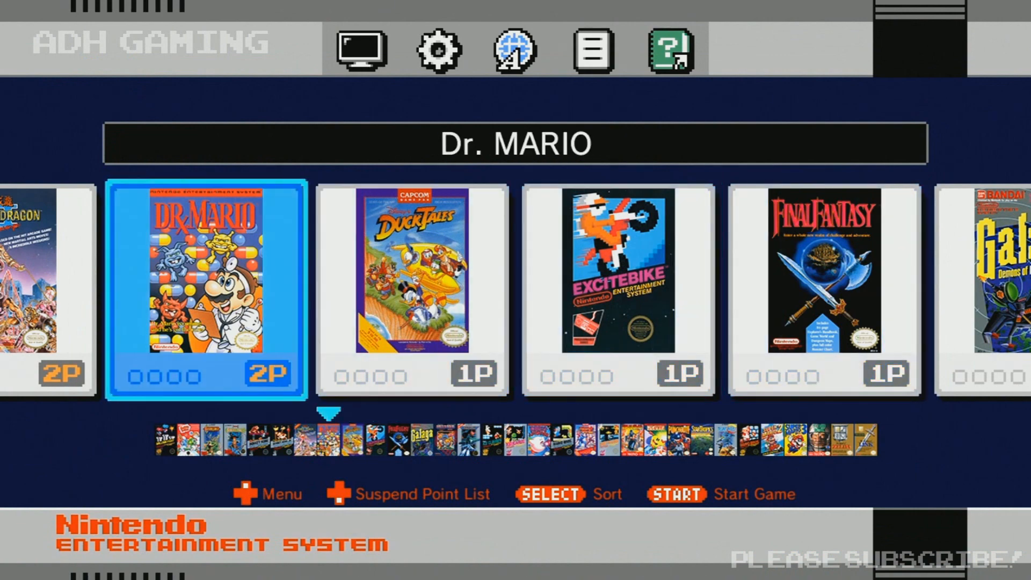
key(Right)
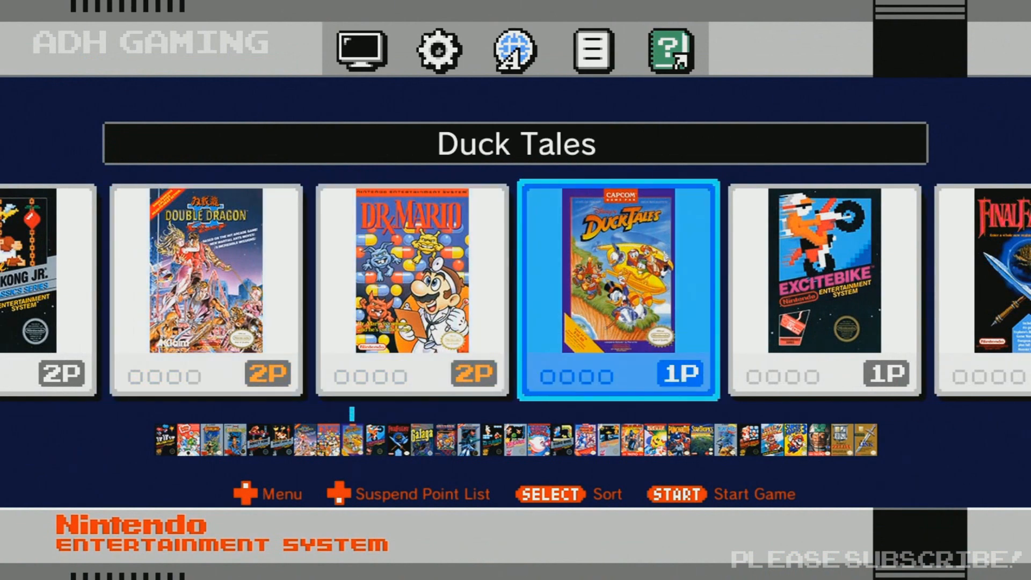